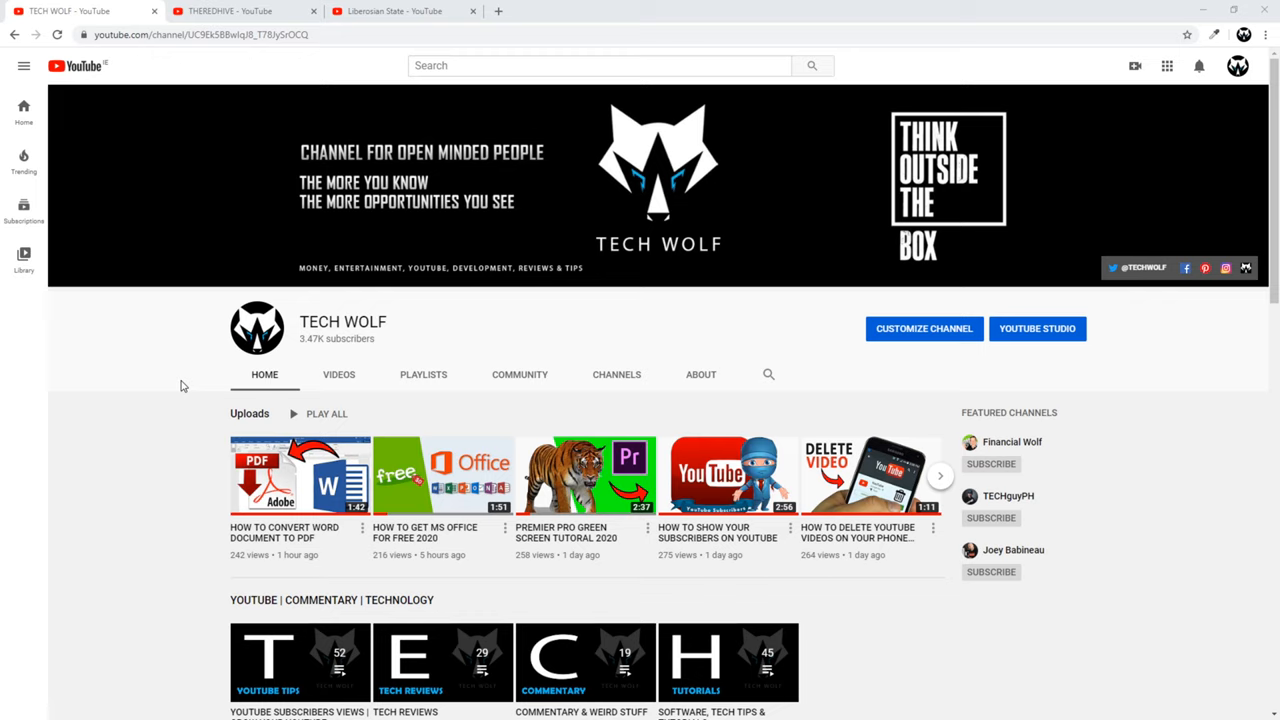
mouse_move(240, 11)
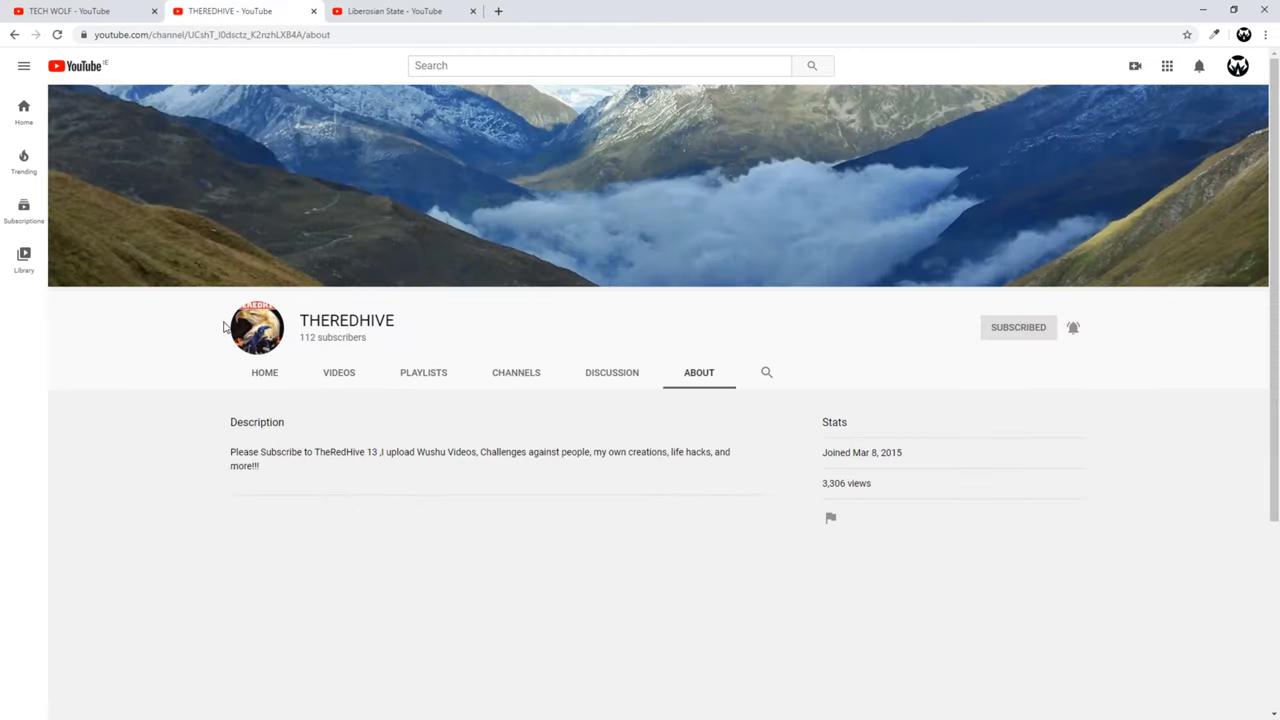
mouse_move(308, 466)
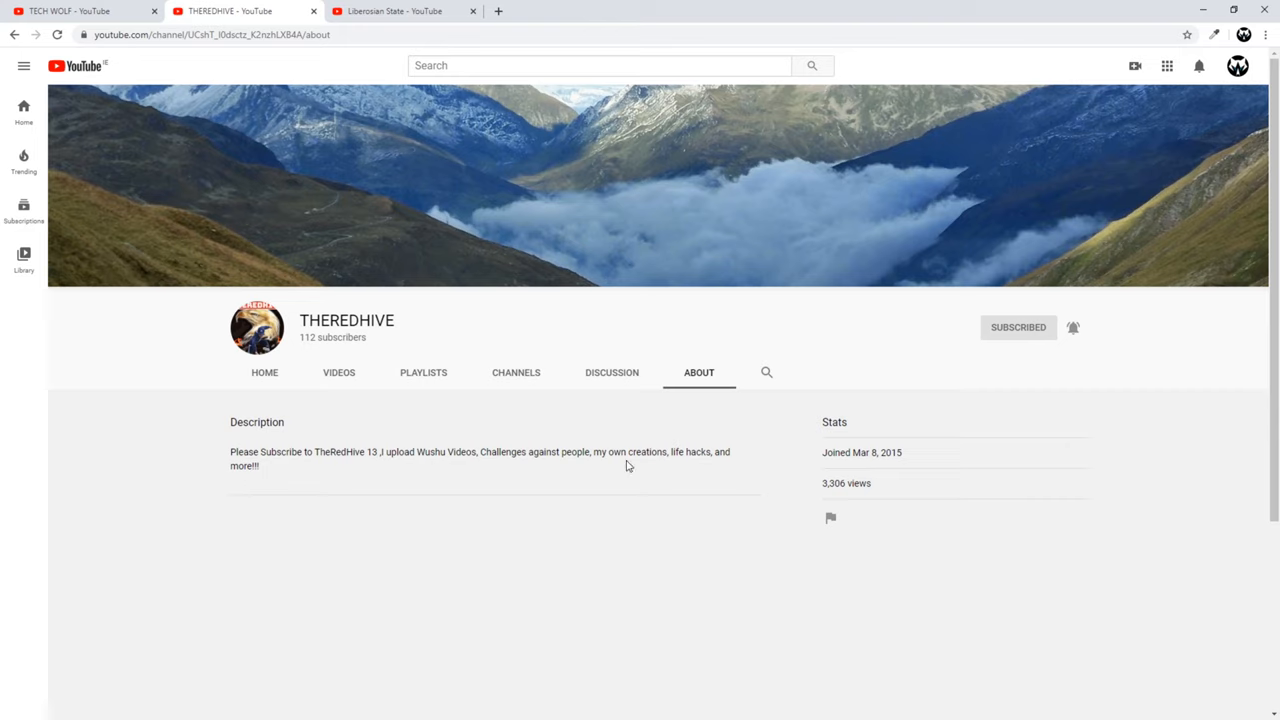
mouse_move(716, 470)
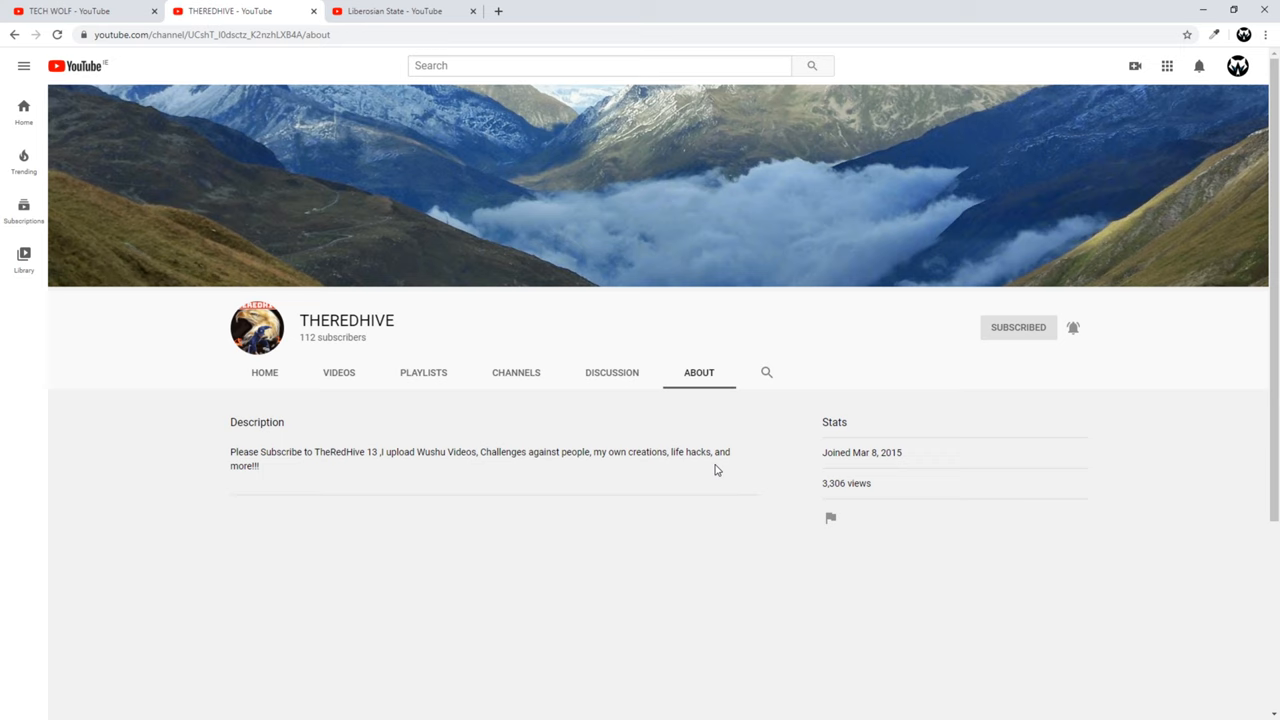
Show THEREDHIVE's uploaded videos on its channel page.
click(338, 372)
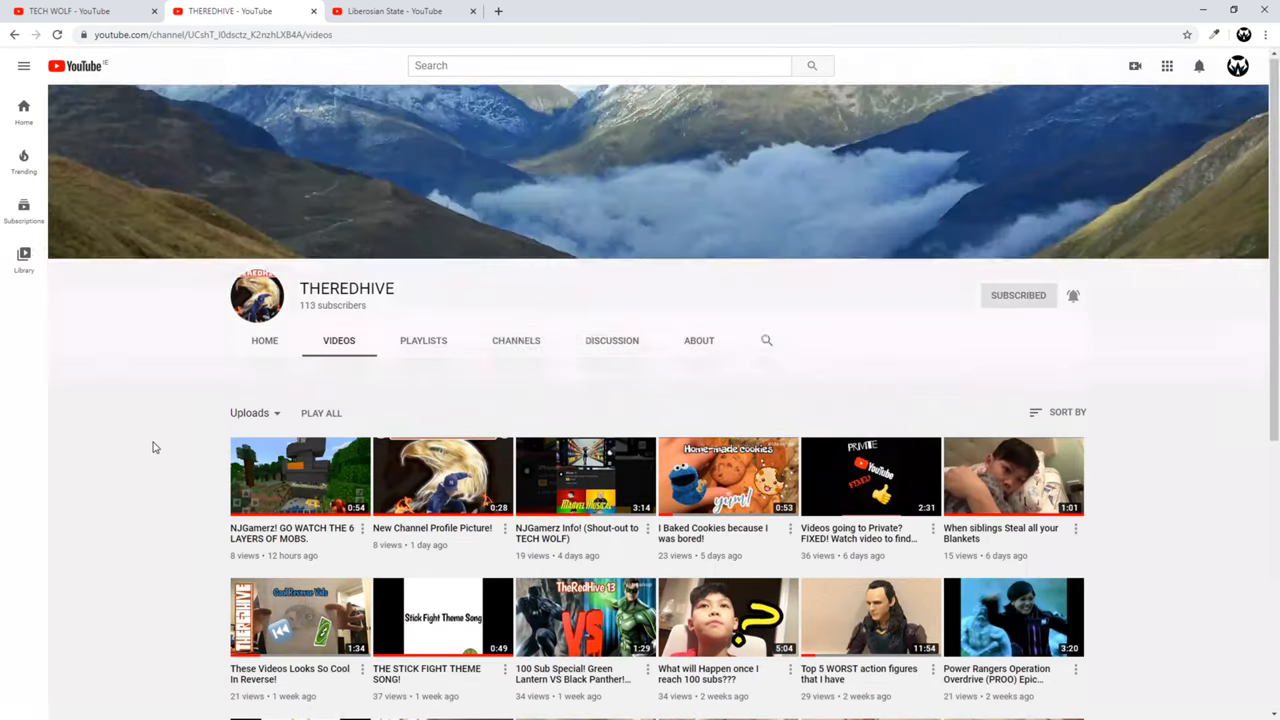
Browse Liberosian State's uploaded videos, then return to the TECH WOLF channel page.
click(390, 11)
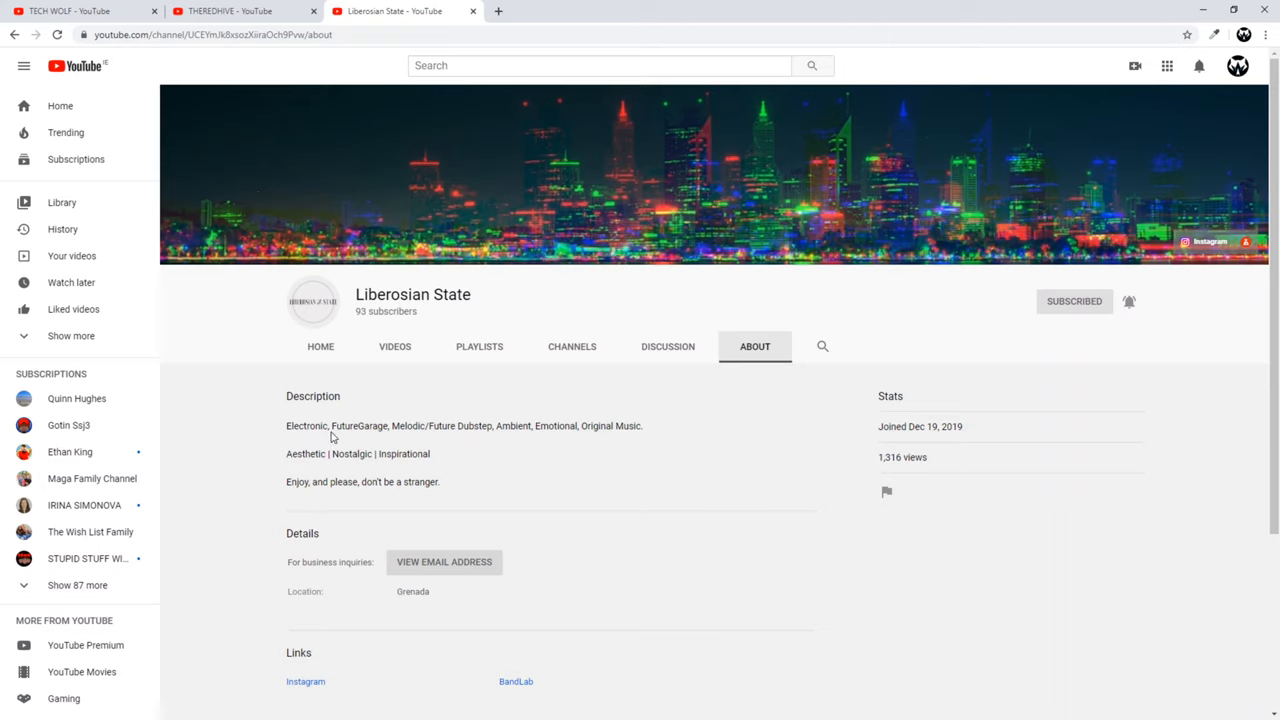
mouse_move(431, 436)
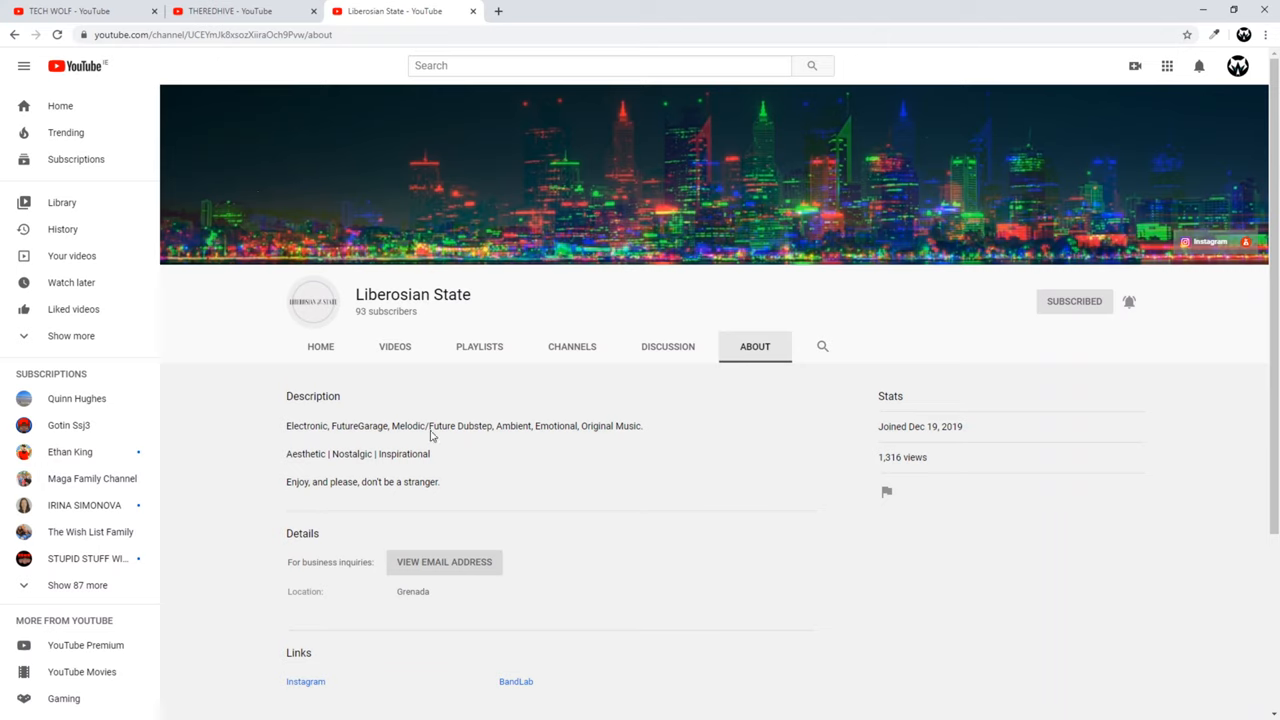
mouse_move(613, 438)
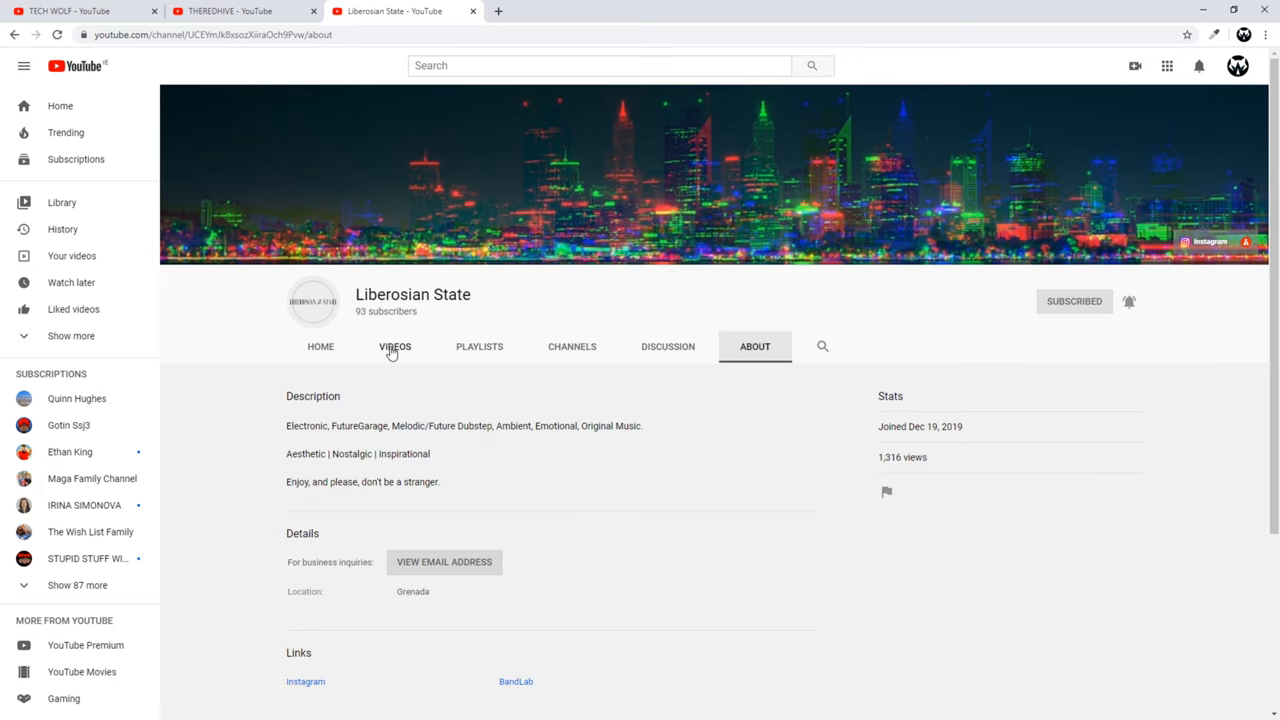
click(394, 346)
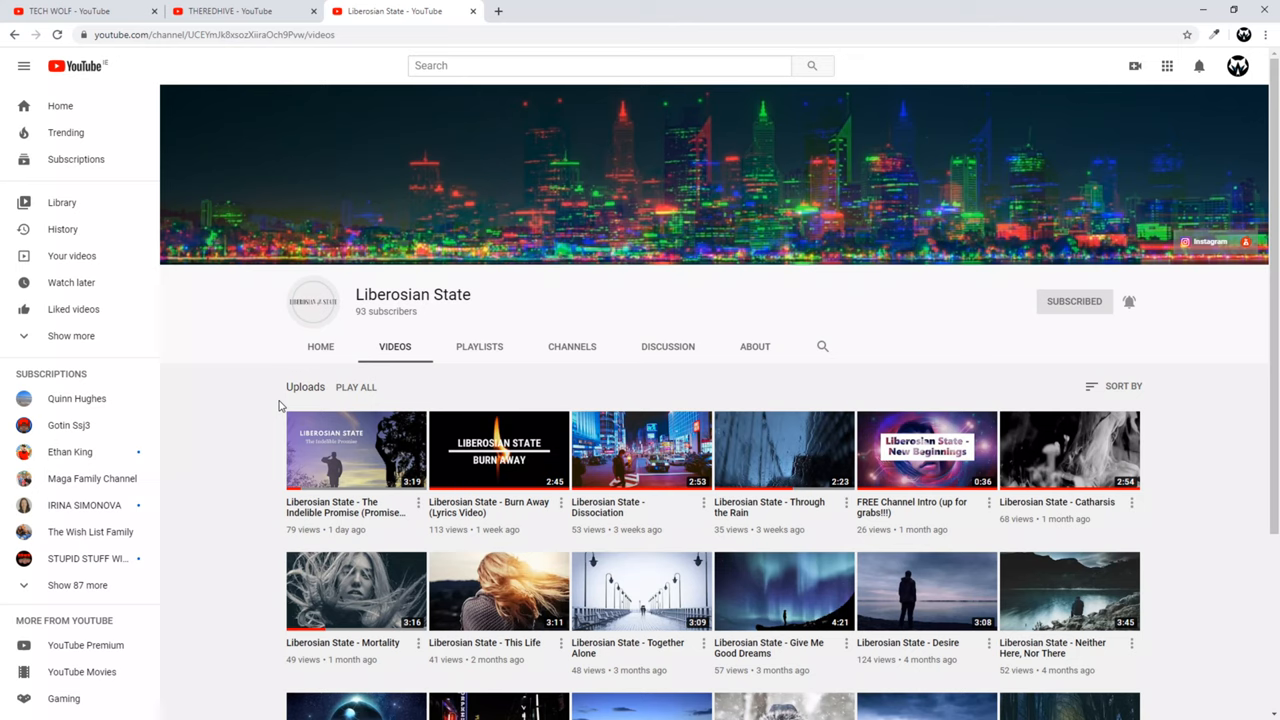
click(70, 11)
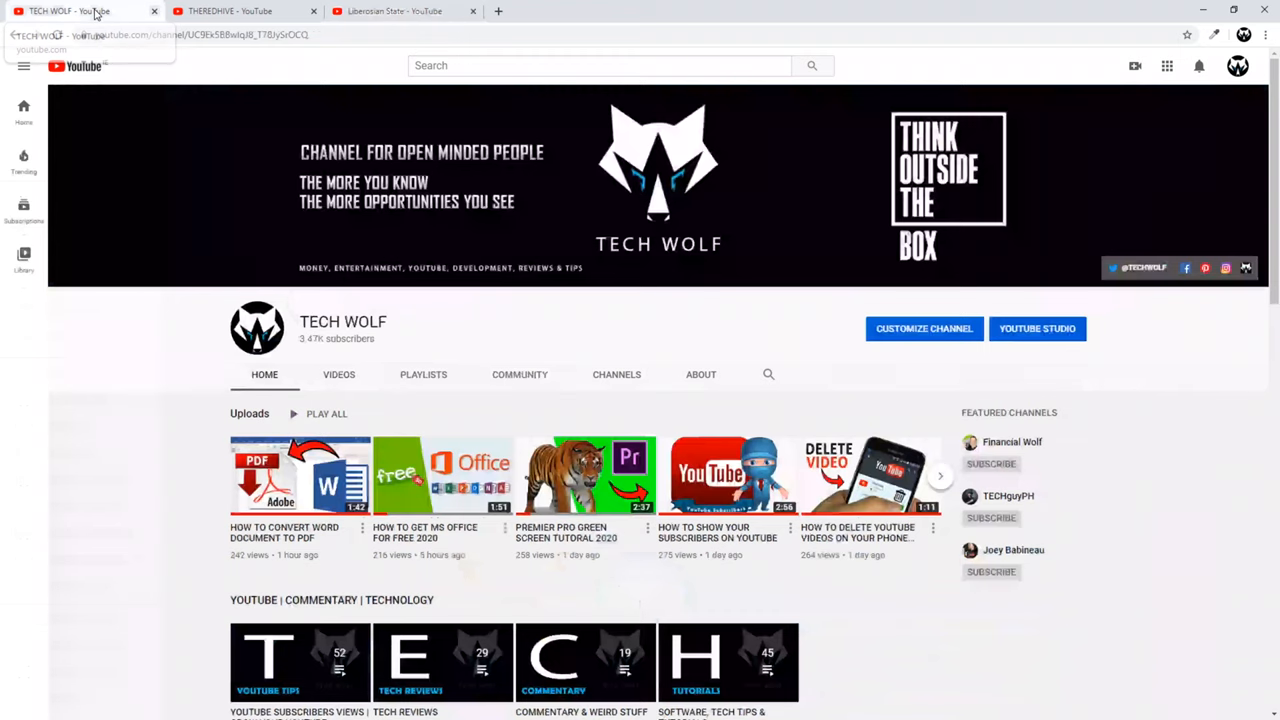
mouse_move(80, 66)
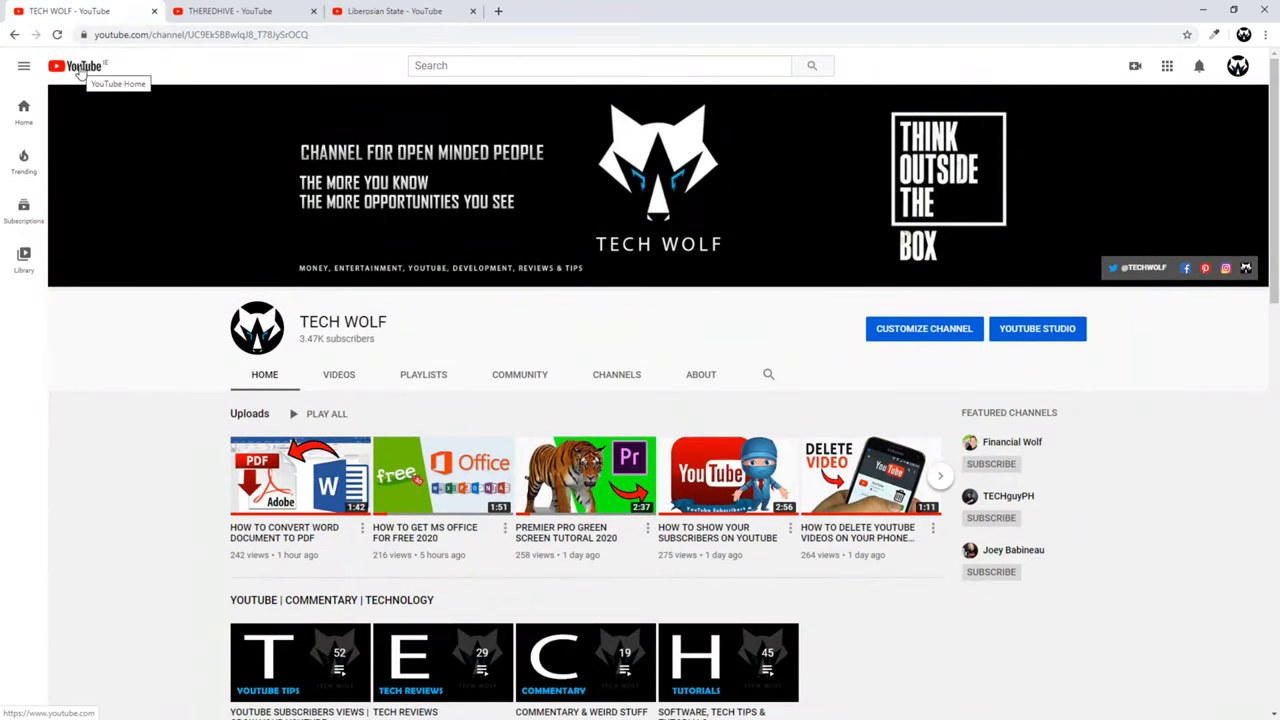
Go to the YouTube home feed and list the account's interface languages.
click(78, 65)
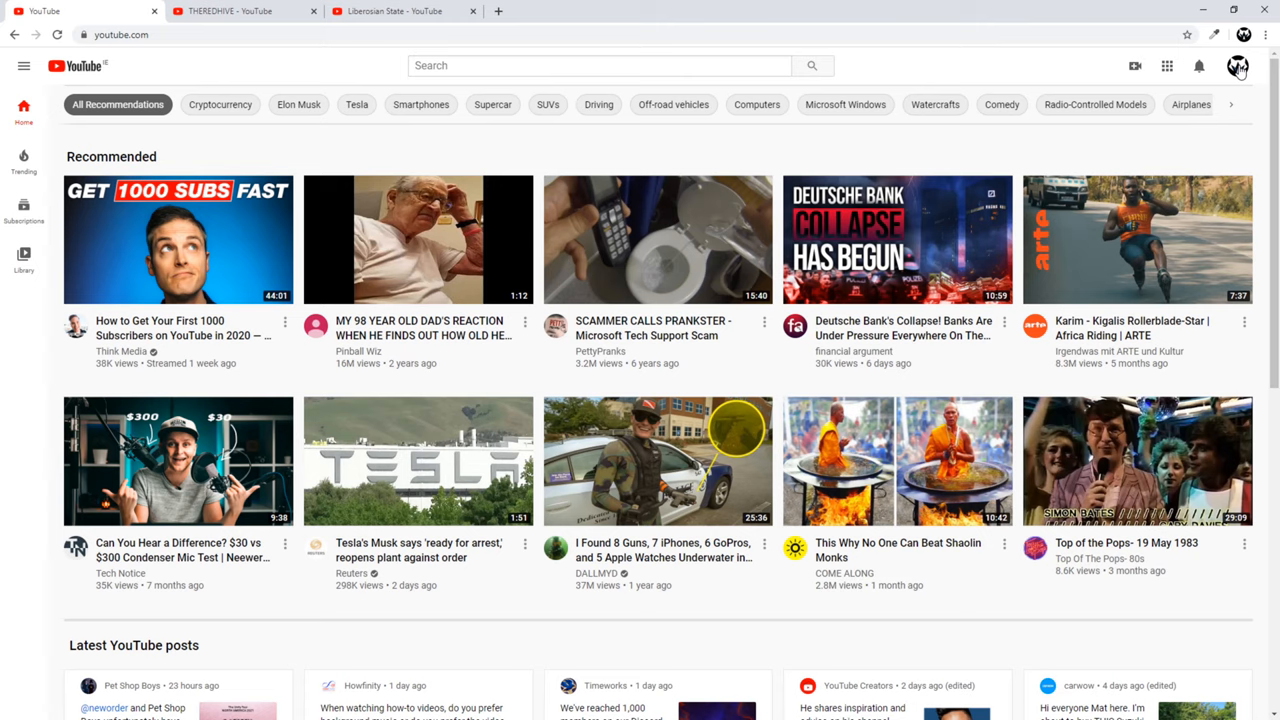
click(1238, 65)
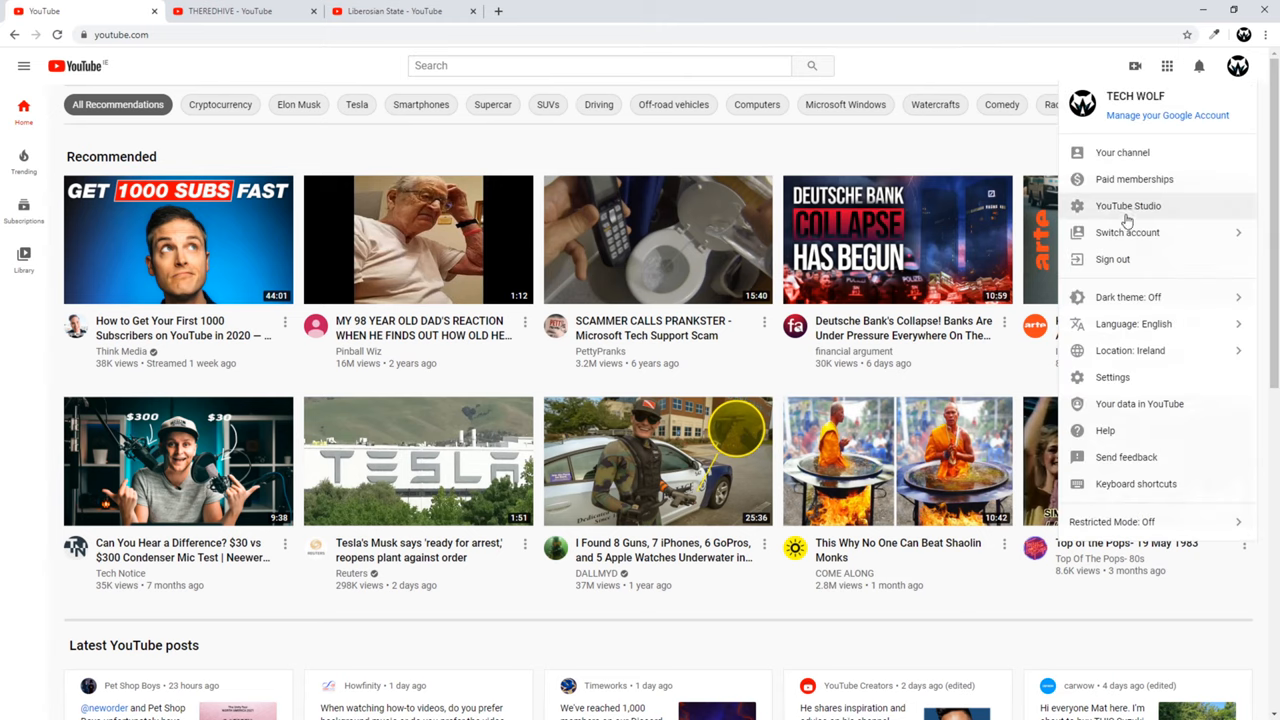
mouse_move(1158, 324)
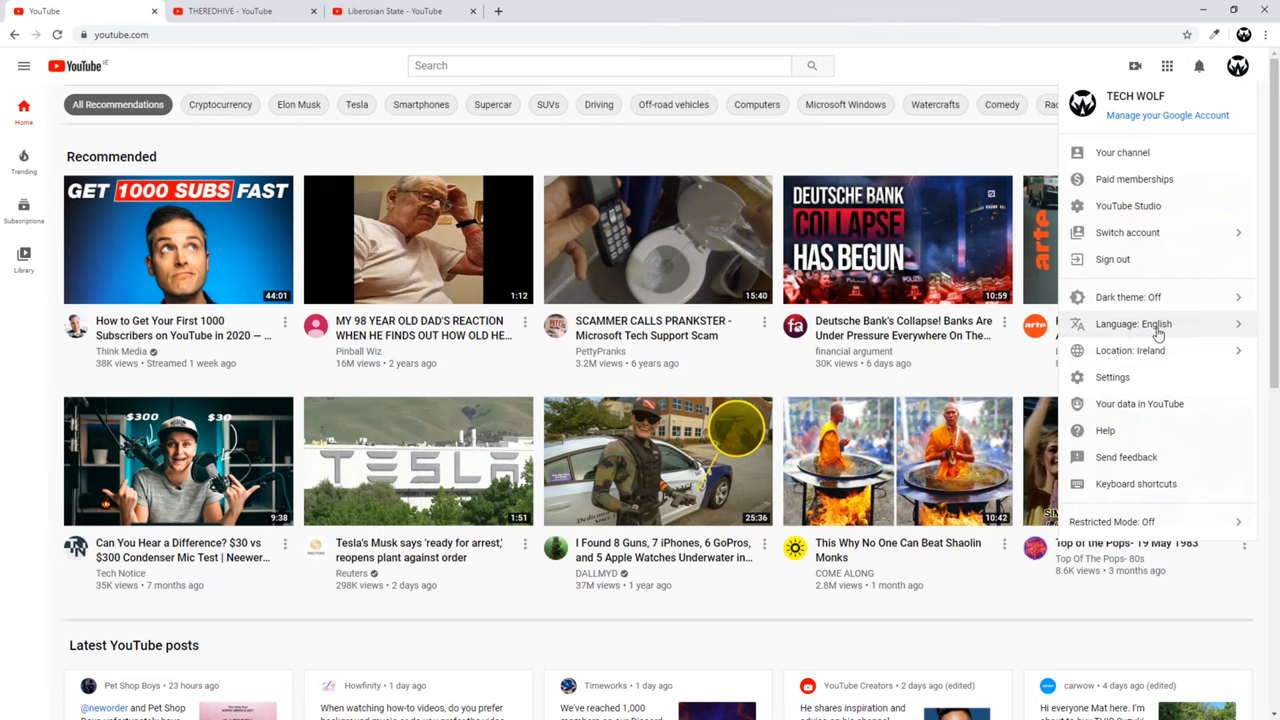
click(1133, 323)
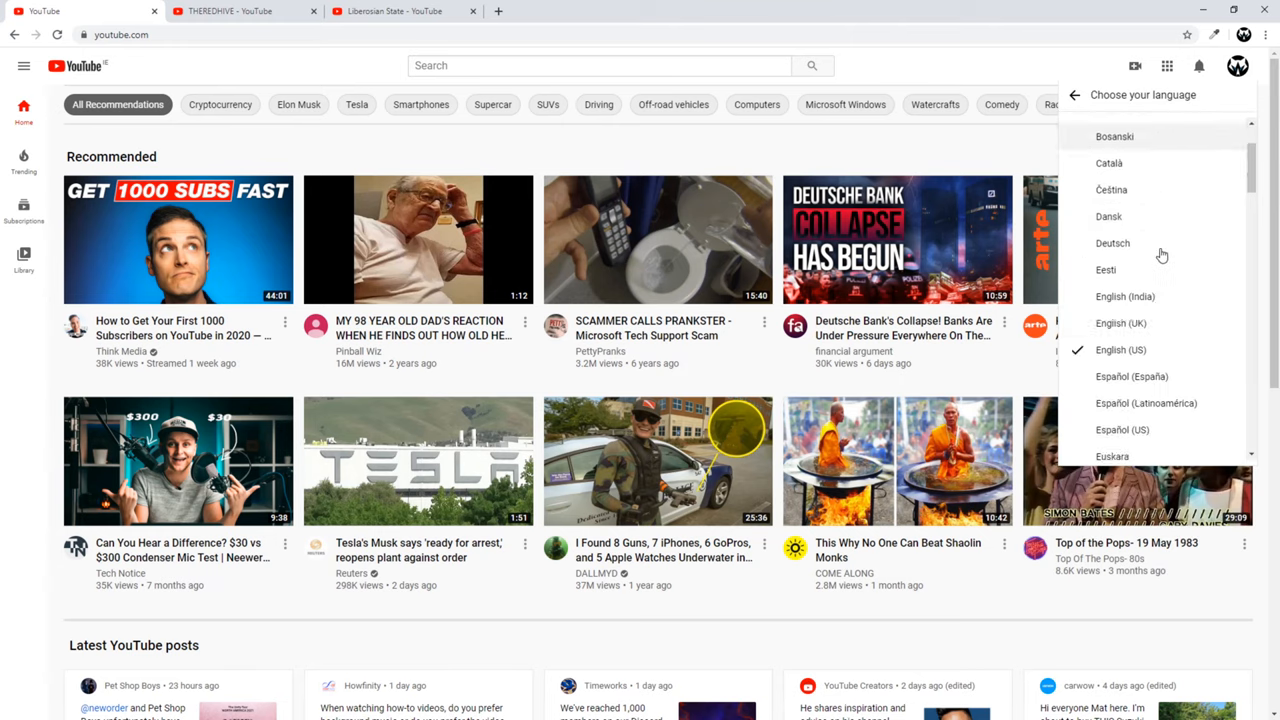
scroll(down, 3)
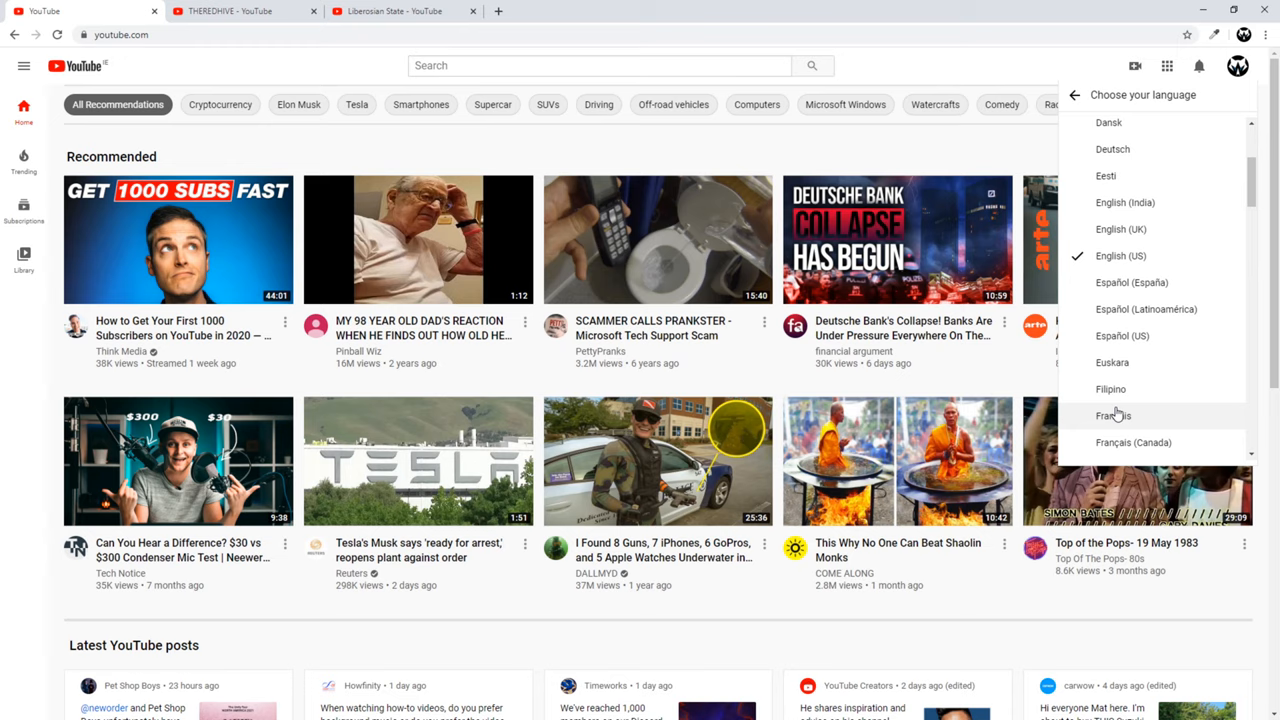
mouse_move(1230, 422)
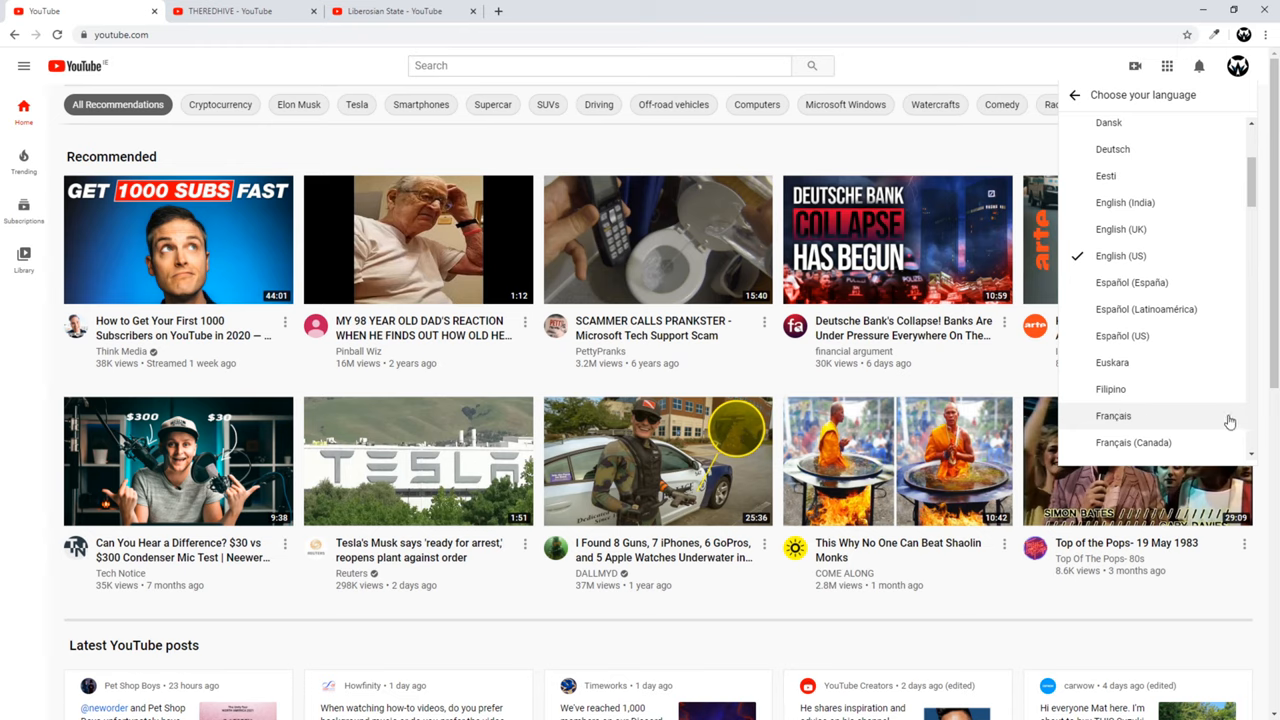